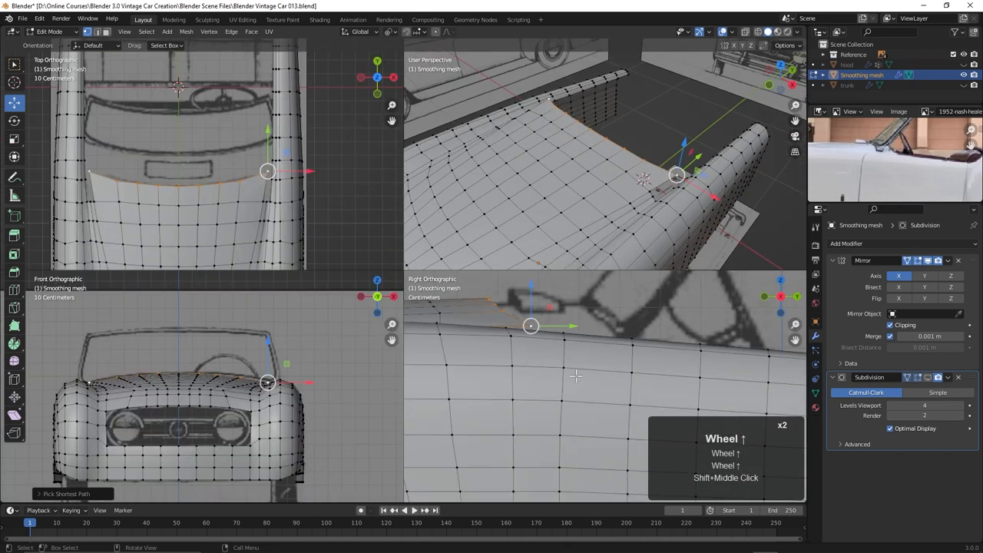
Reshape vertices along the hood front edge and front fender ridge to follow the blueprints.
left_click_drag(531, 325, 625, 327)
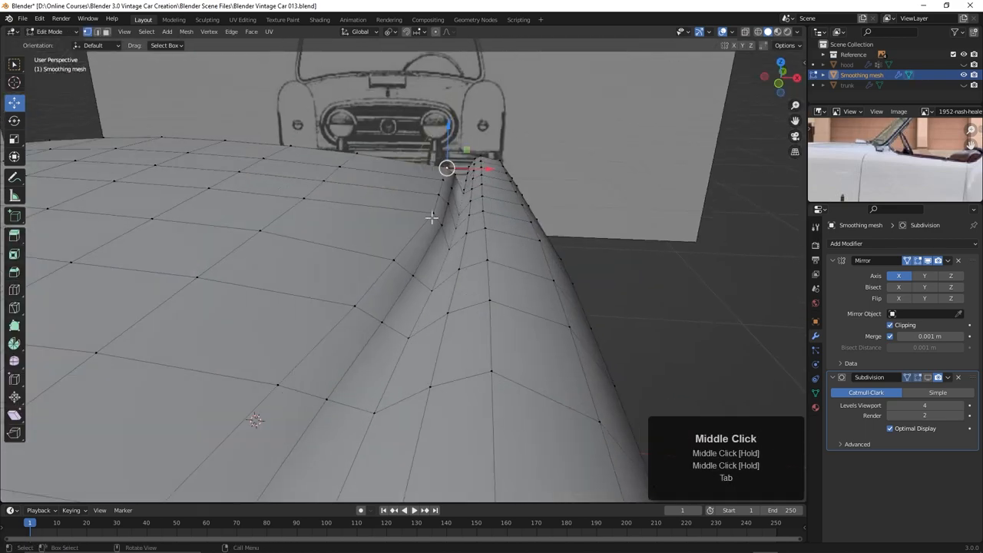
left_click_drag(447, 167, 378, 302)
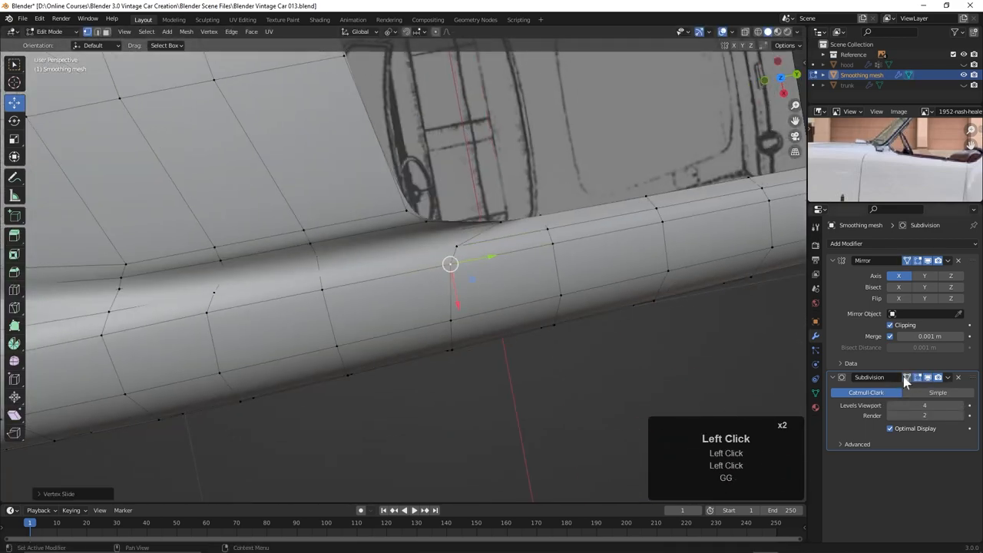
scroll("down", 3)
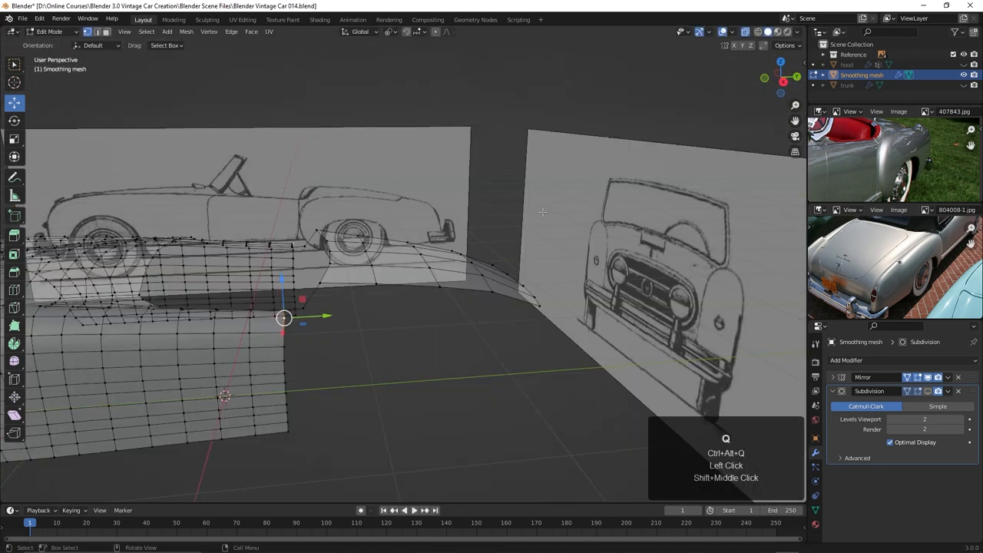
Leave quad view and fill the corner face where the fender meets the cockpit edge.
key("ctrl+alt+q")
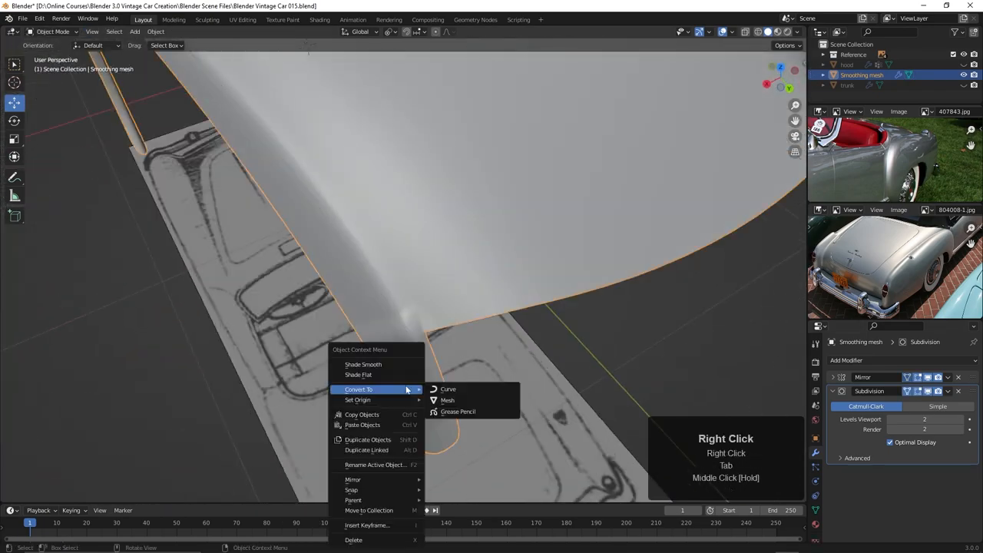
key("Tab")
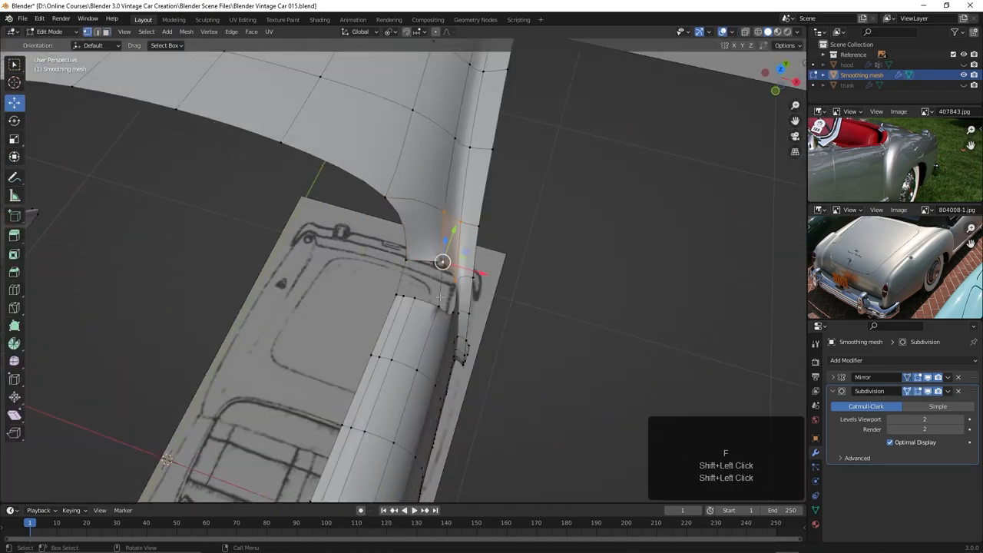
left_click_drag(441, 261, 348, 310)
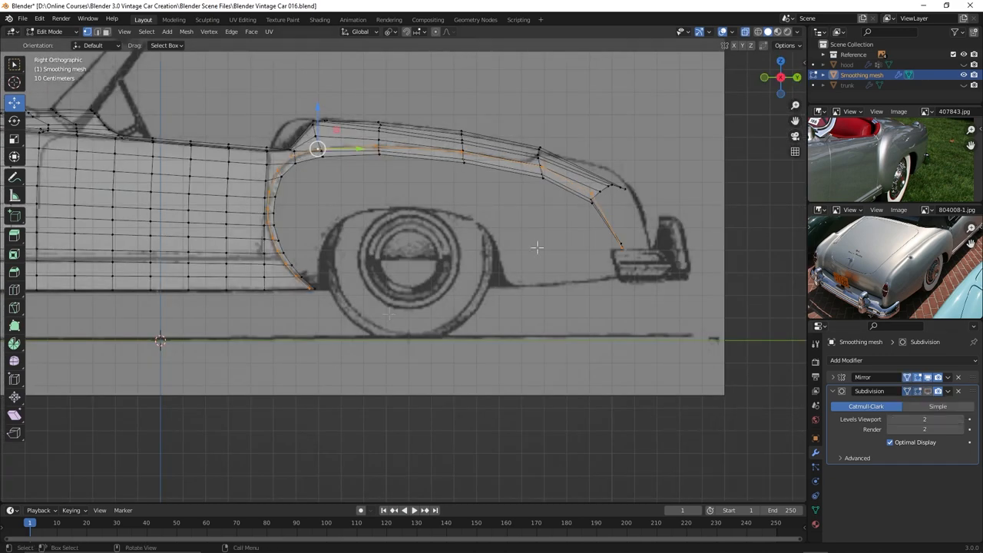
Extrude the rear fender edges and move vertices onto the rear wheel arch outline.
key("ctrl+alt+q")
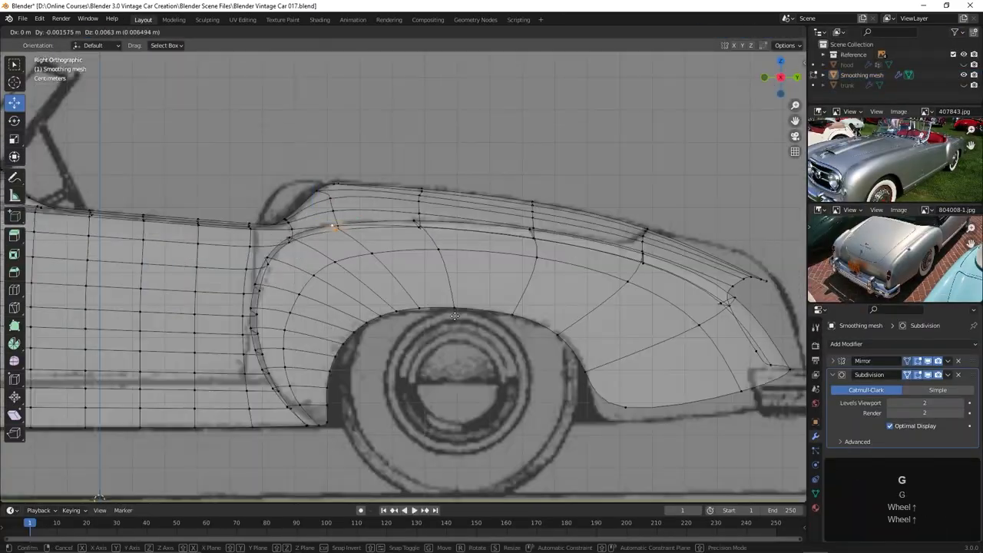
key("Tab")
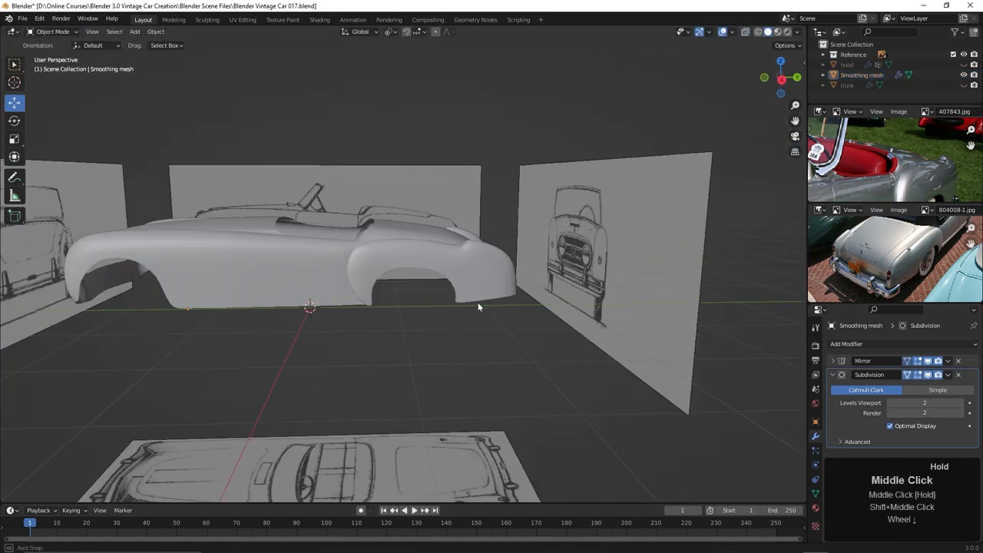
Snap the hood panel edges onto the smoothing mesh via Shrinkwrap and review the body from above.
key("Tab")
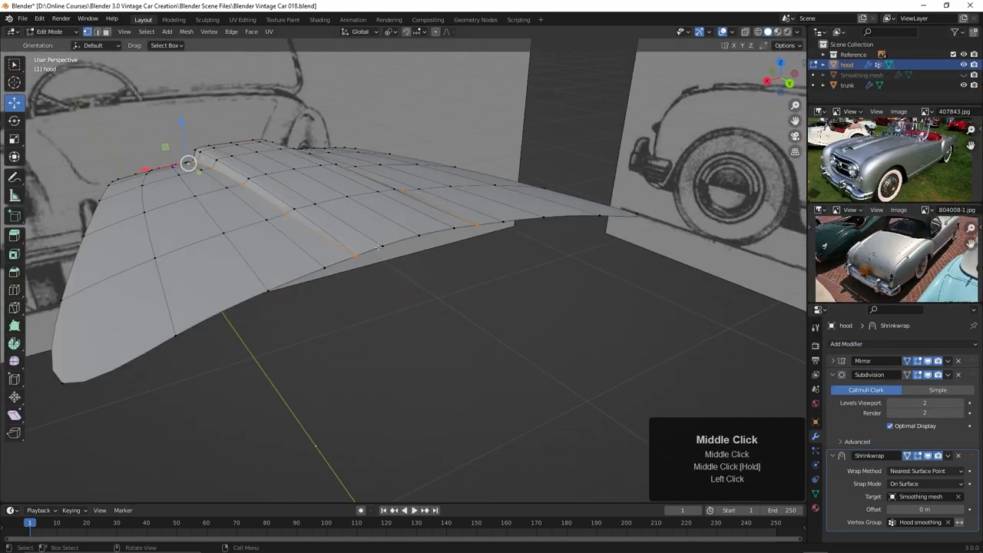
key("Tab")
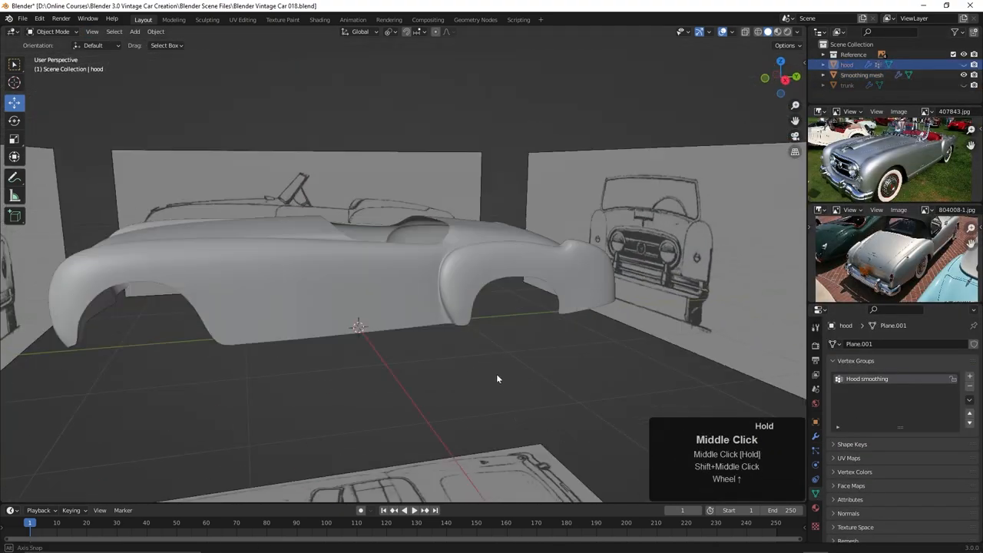
left_click_drag(497, 379, 453, 318)
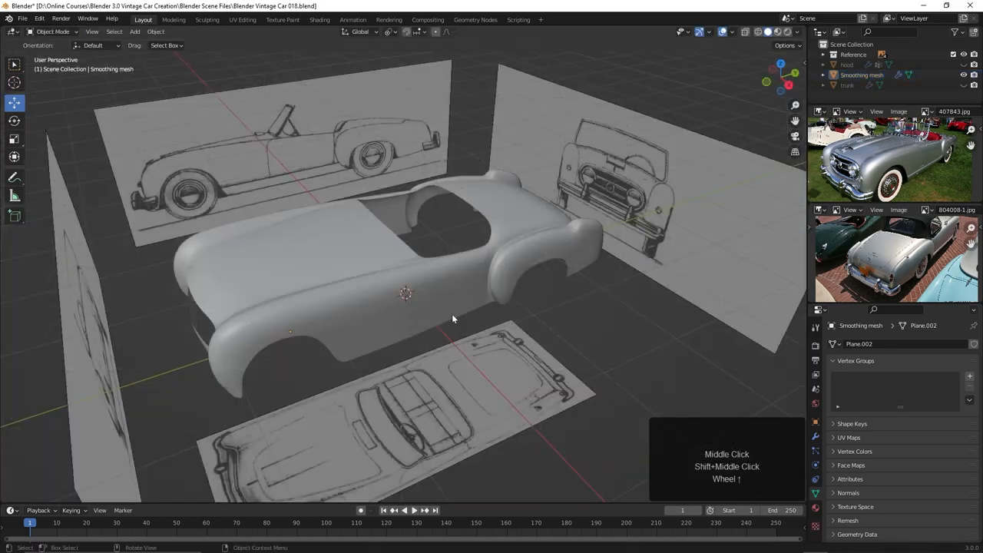
key("Tab")
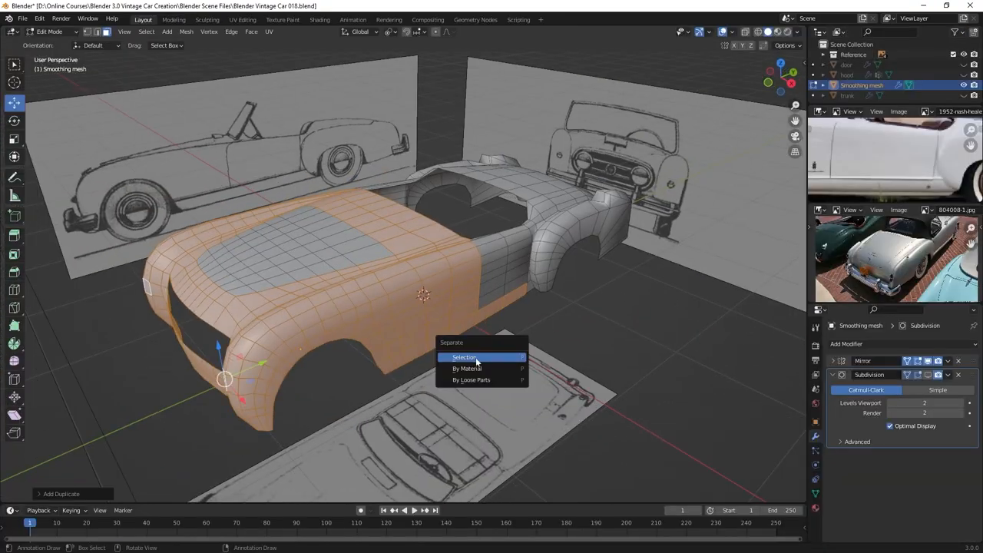
Separate the selected faces as a panel, delete the hood-opening faces and adjust the fender cut-out edge.
left_click(464, 356)
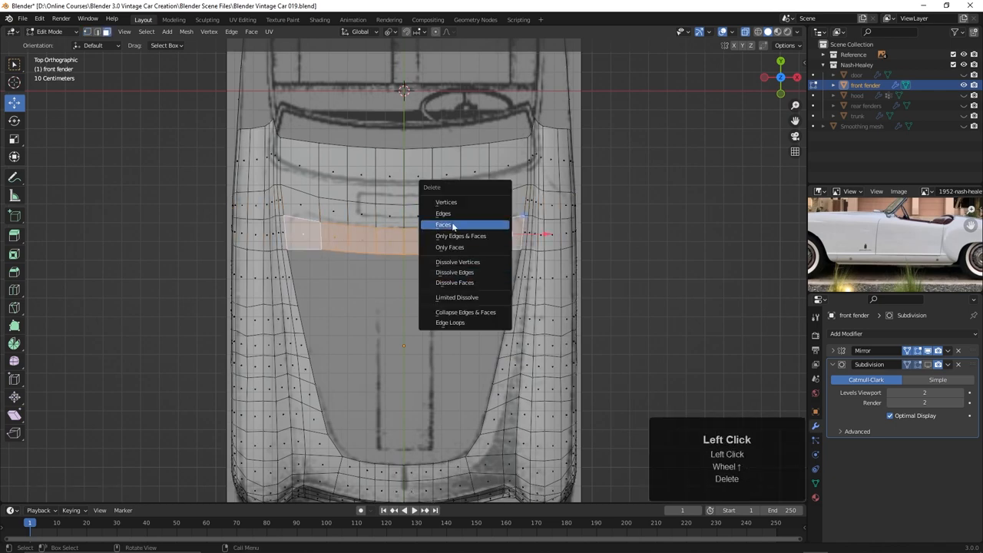
left_click(444, 224)
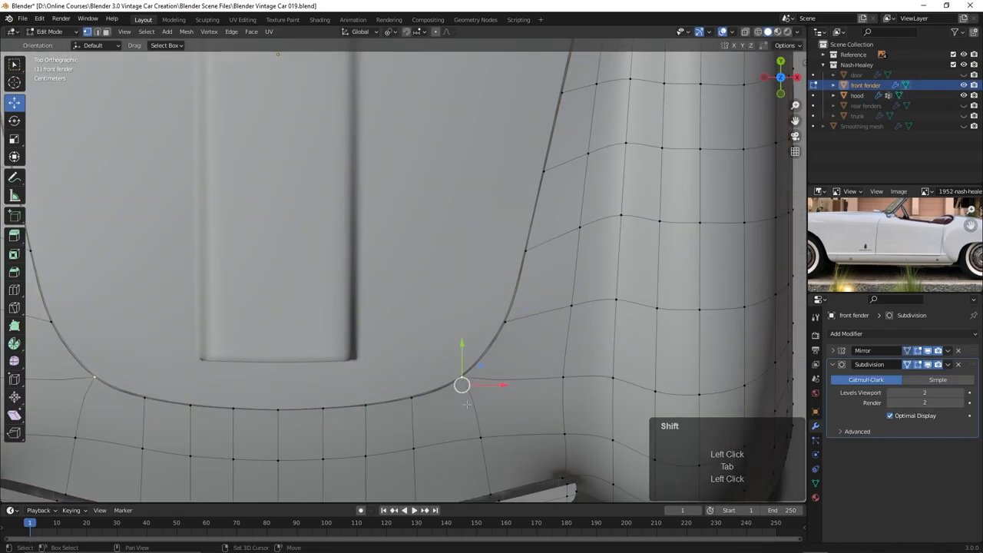
left_click_drag(460, 307, 384, 245)
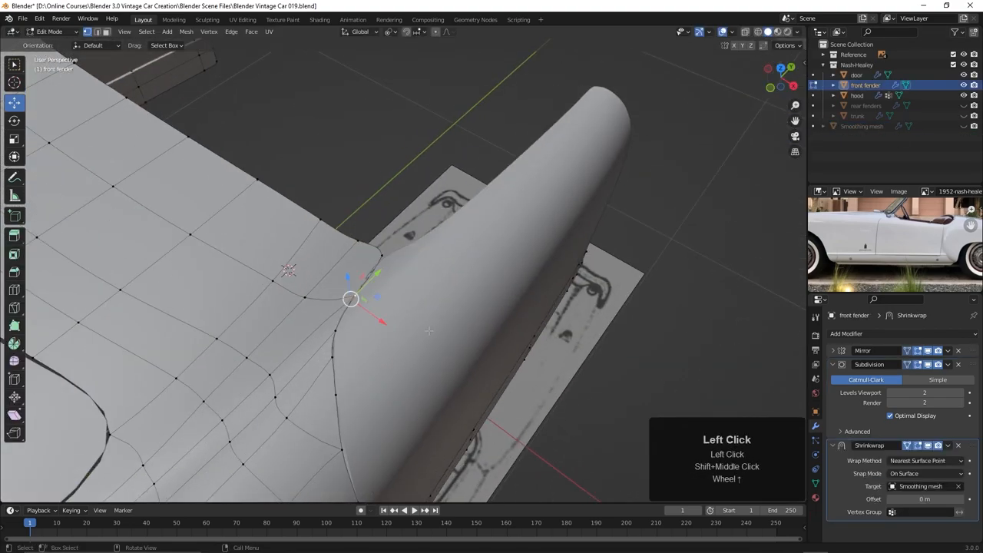
key("g")
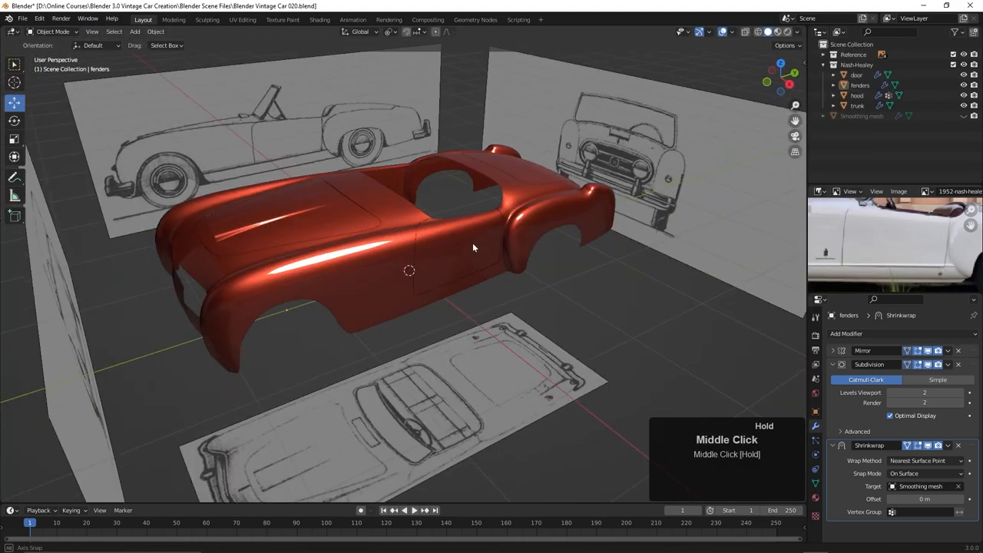
Separate the grille-opening edge rim from the fenders into a new 'grill rim' object.
left_click_drag(472, 247, 618, 378)
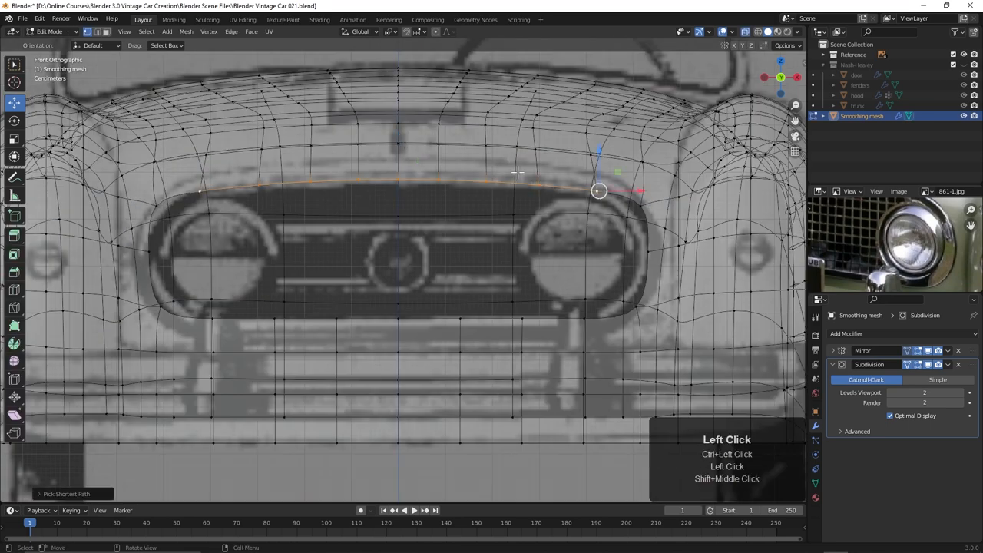
key("g")
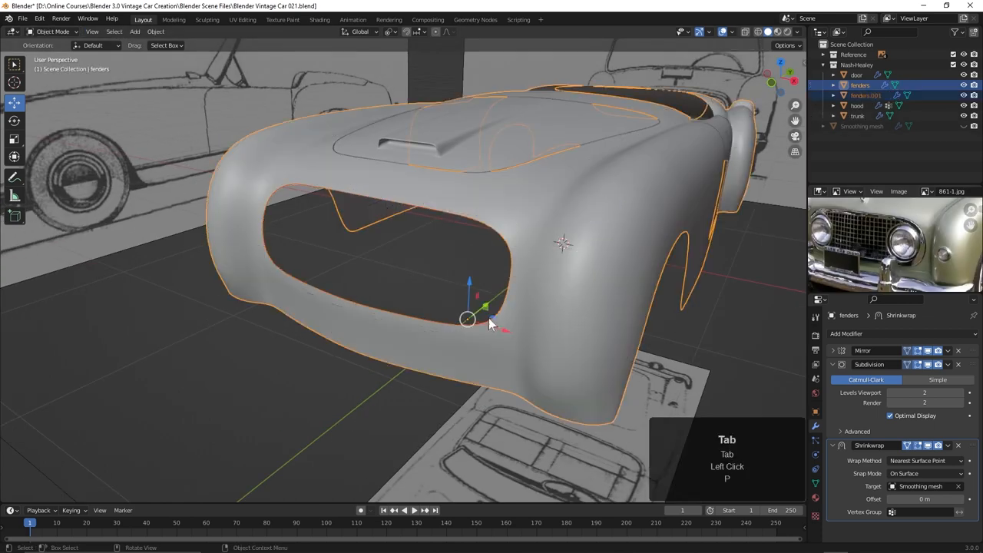
key("Tab")
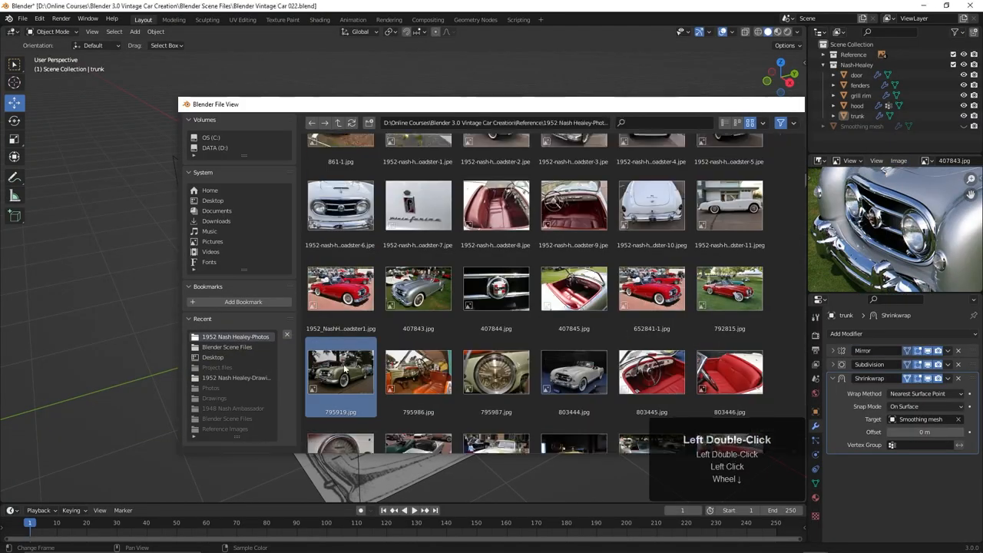
Load reference 795919.jpg and build a half-sphere headlight with Subdivision and Mirror in both front openings.
double_click(341, 371)
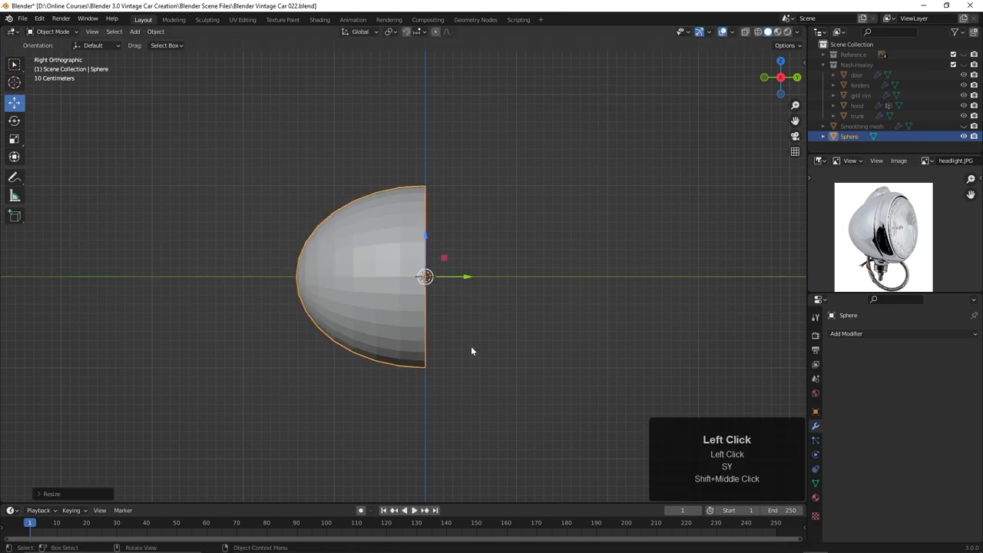
key("Tab")
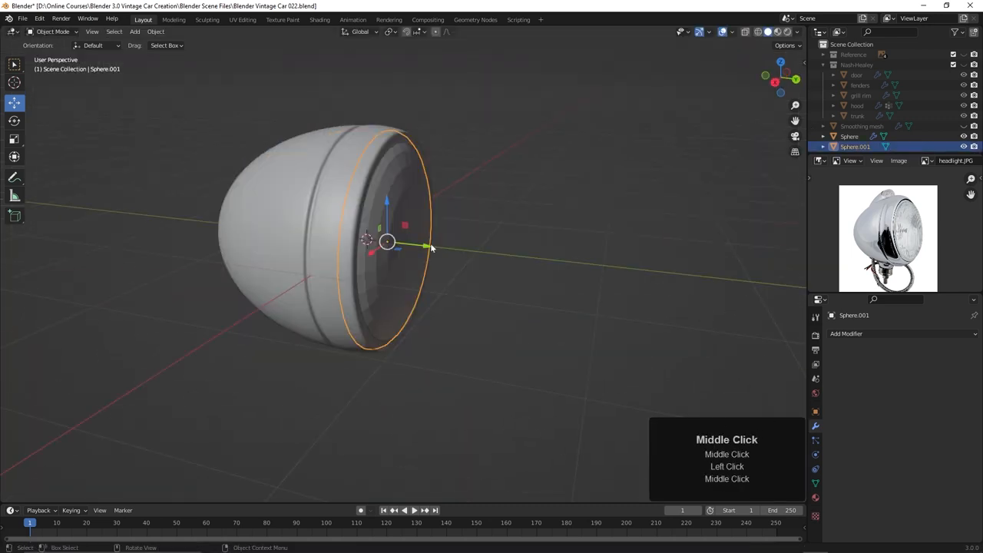
key("Tab")
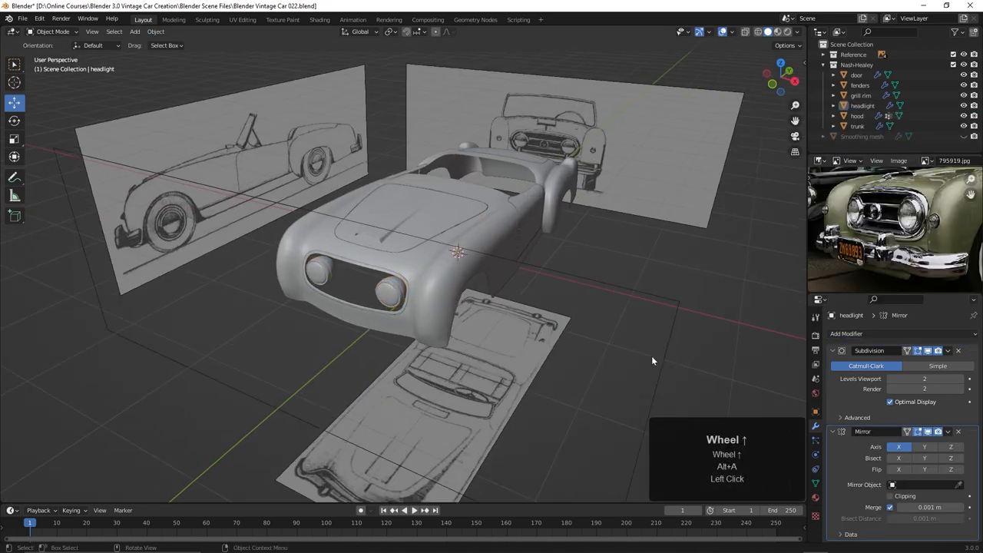
left_click_drag(653, 361, 634, 351)
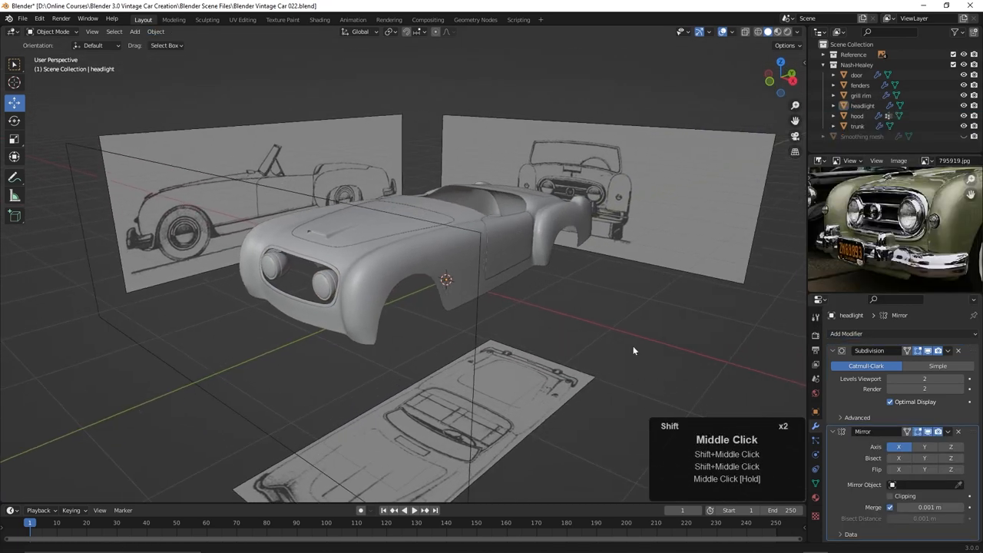